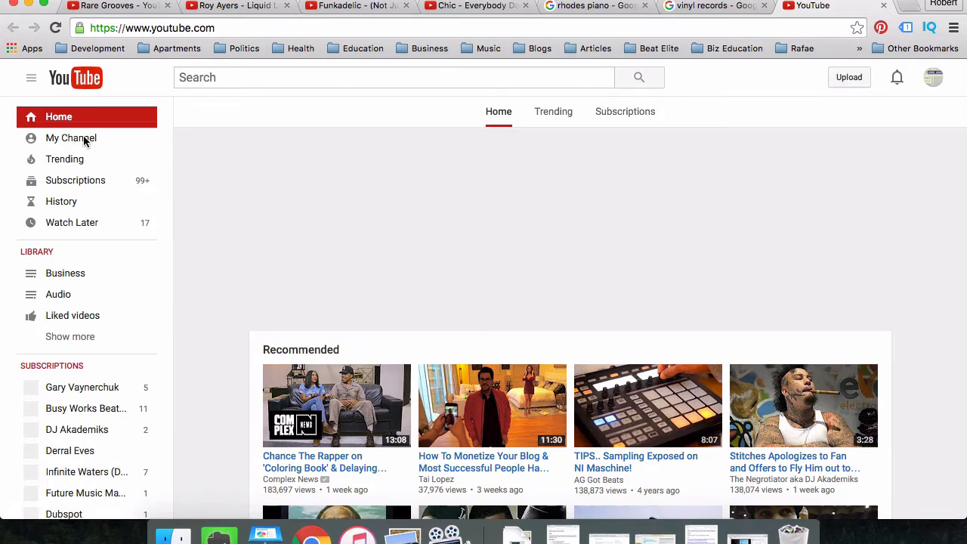
# - Open the saved Audio playlist from the library sidebar
pyautogui.click(57, 293)
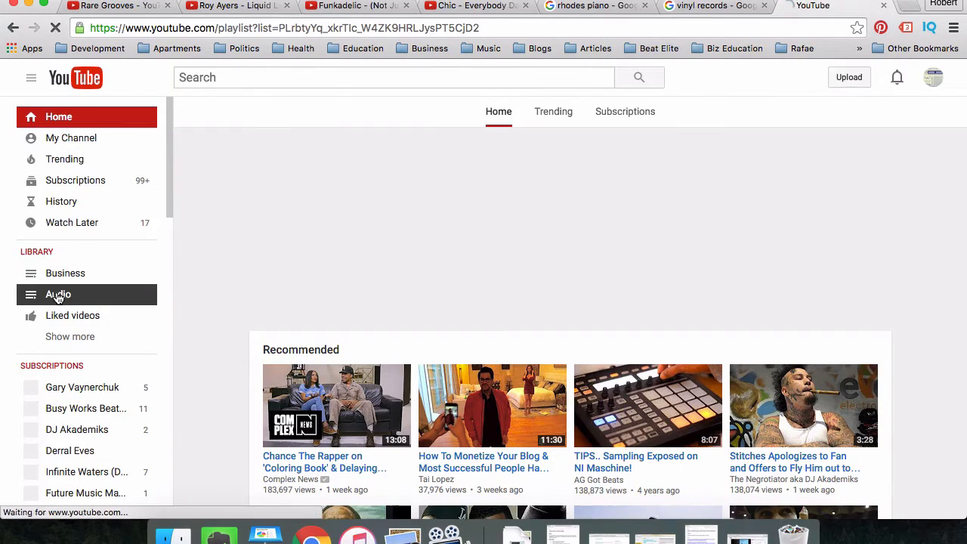
pyautogui.click(58, 293)
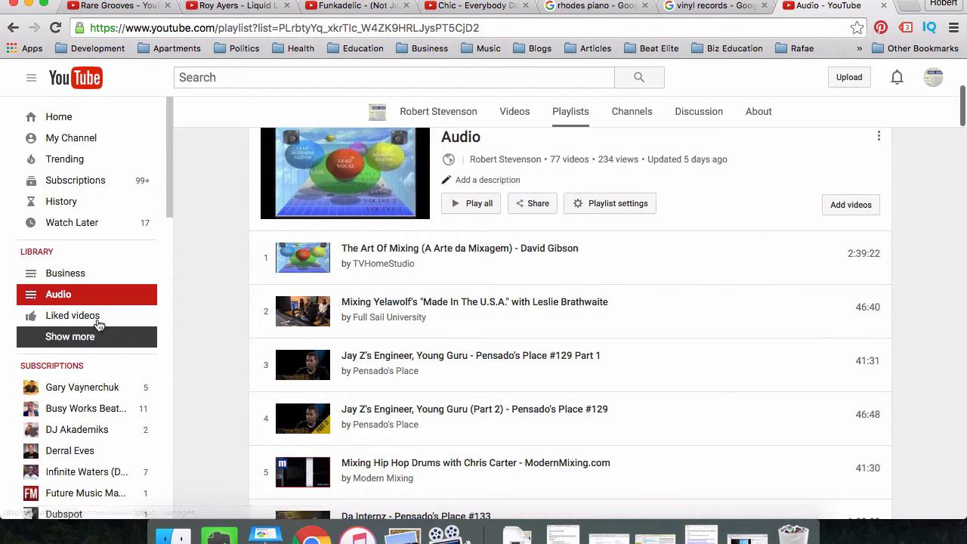
# - Expand the sidebar's full list of saved playlists and scroll toward Rare Grooves
pyautogui.click(69, 337)
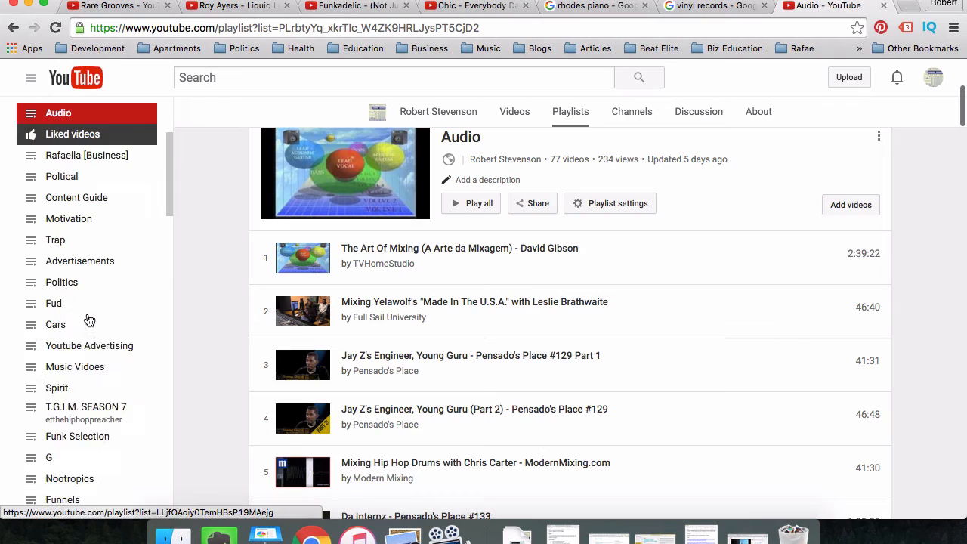
pyautogui.scroll(-3)
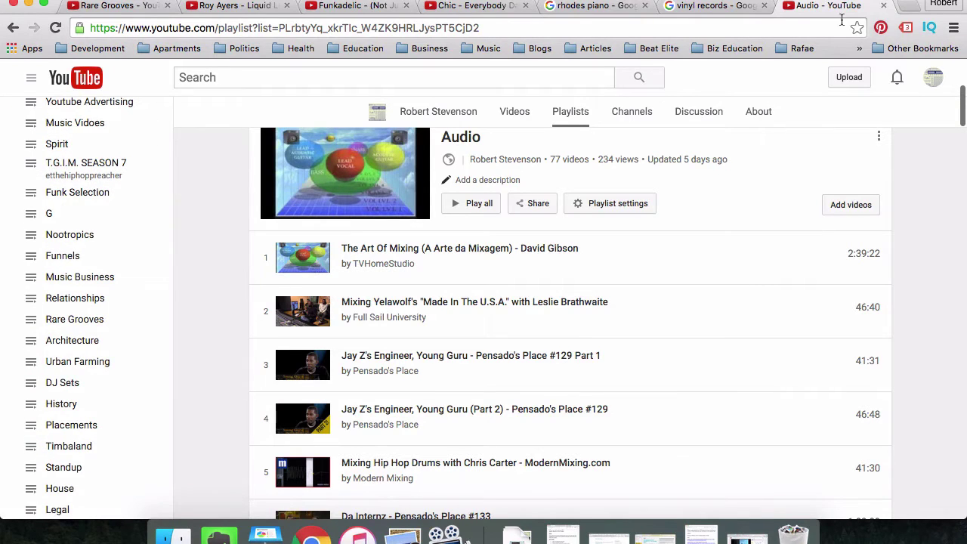
pyautogui.moveTo(282, 304)
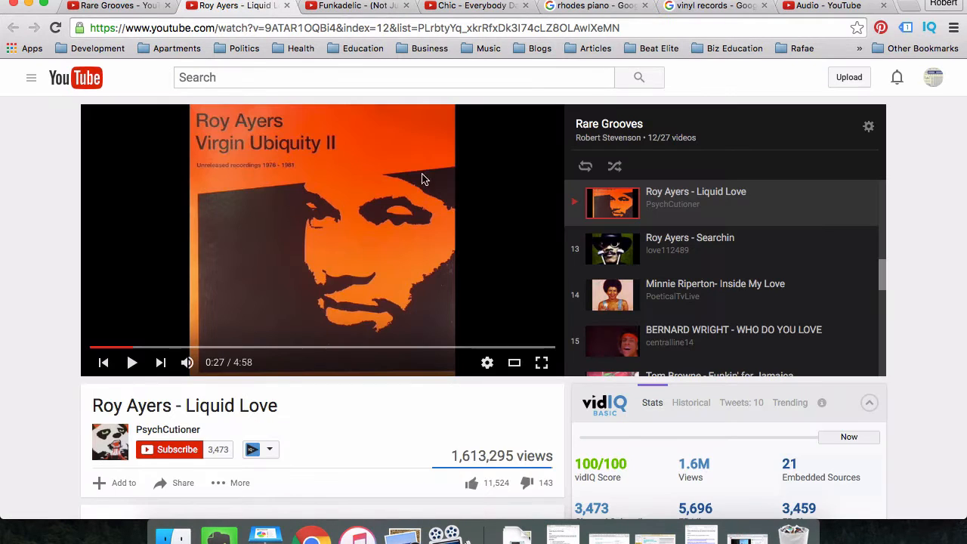
pyautogui.moveTo(288, 232)
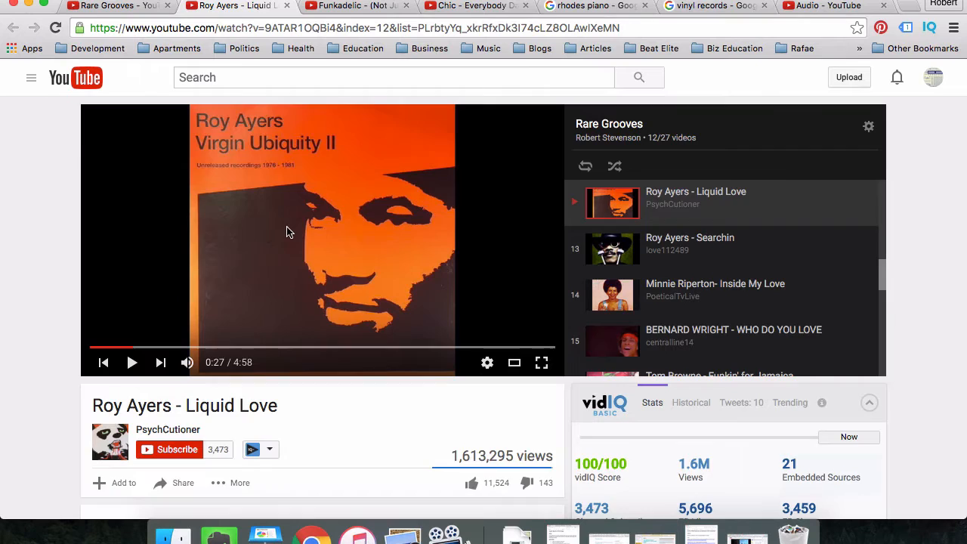
# - Play Roy Ayers - Liquid Love from the beginning and pause it shortly after the intro
pyautogui.scroll(-3)
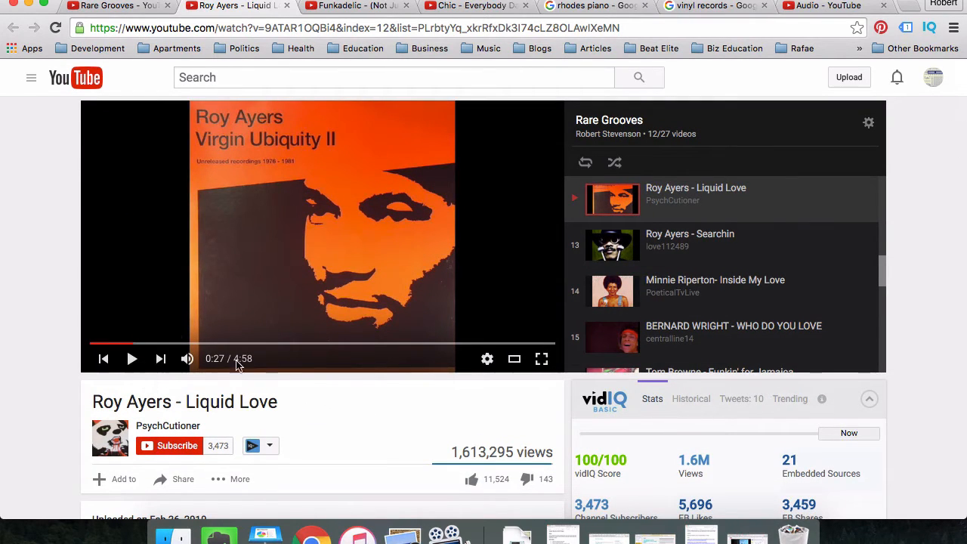
pyautogui.moveTo(170, 330)
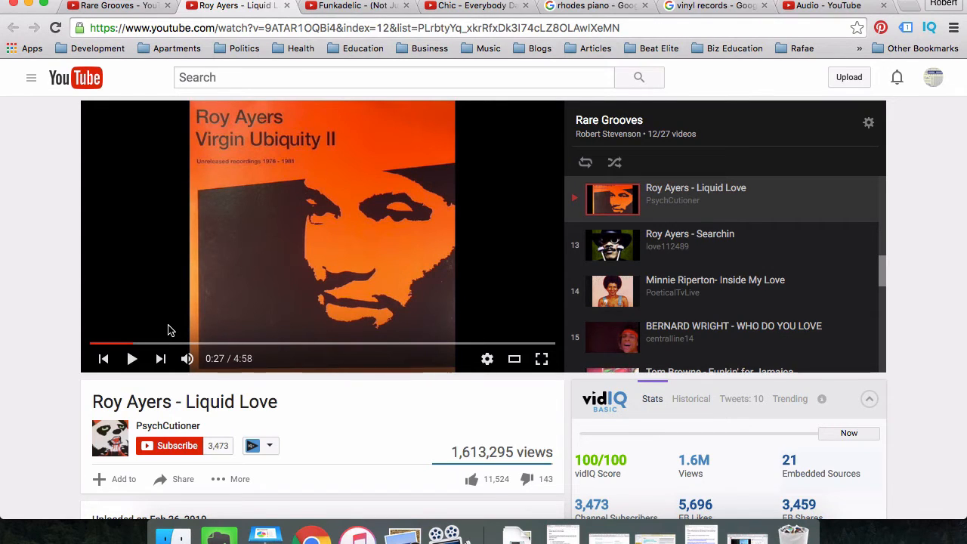
pyautogui.moveTo(133, 343)
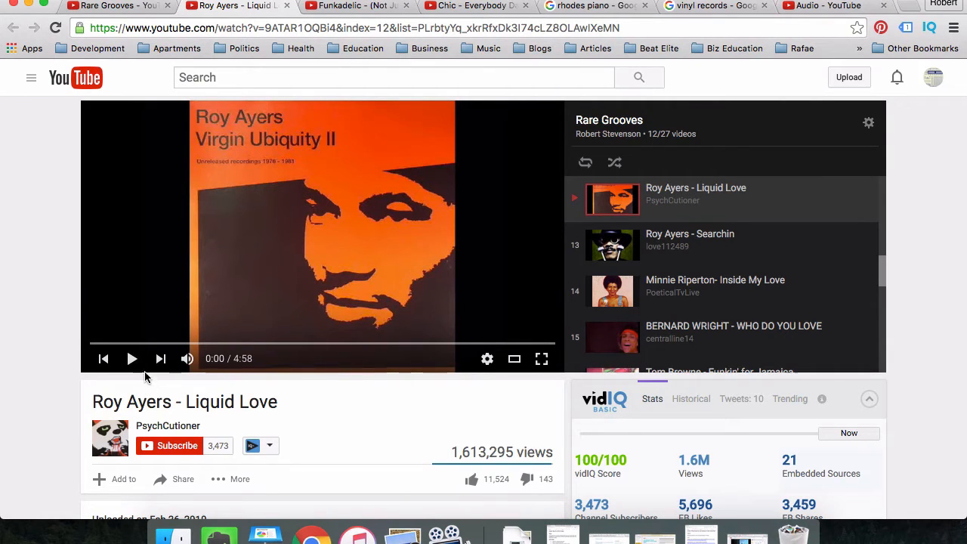
pyautogui.click(131, 360)
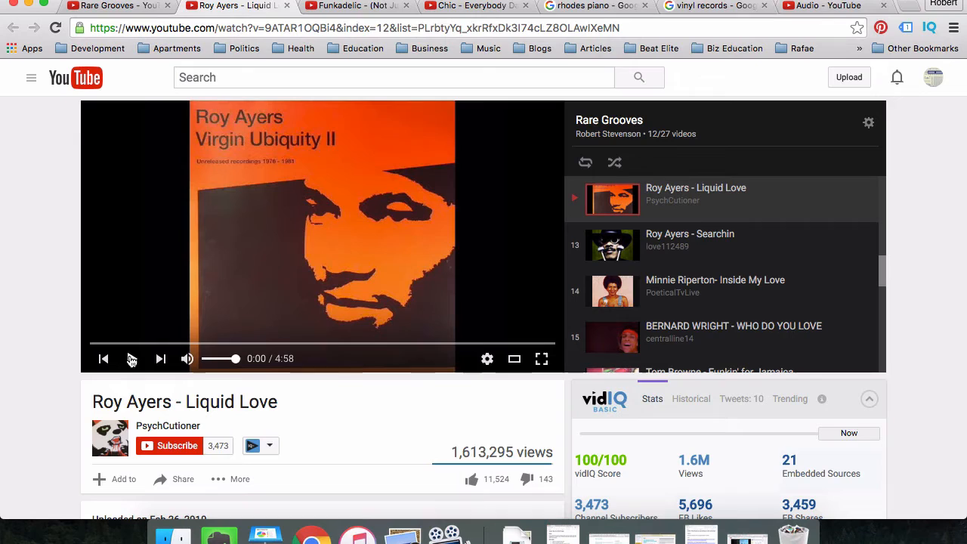
pyautogui.click(131, 360)
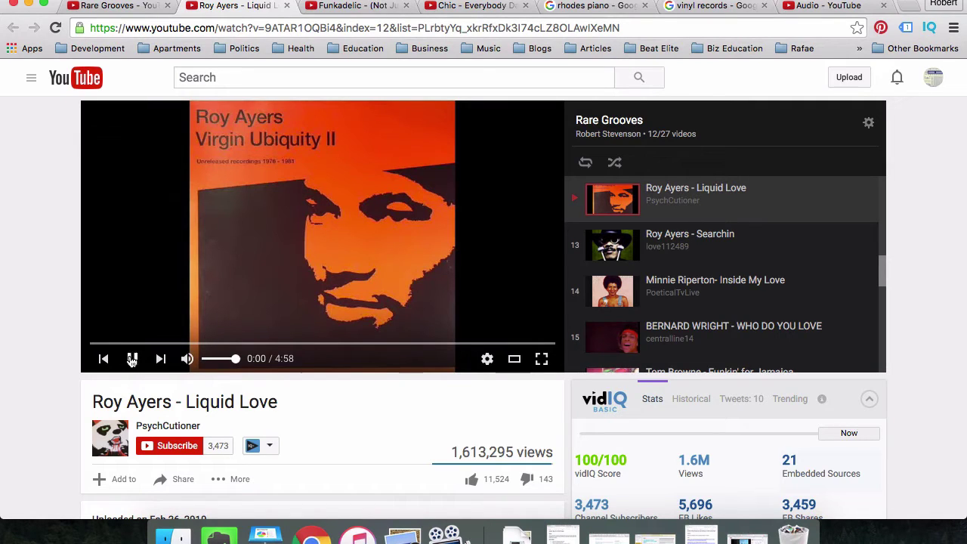
pyautogui.click(133, 360)
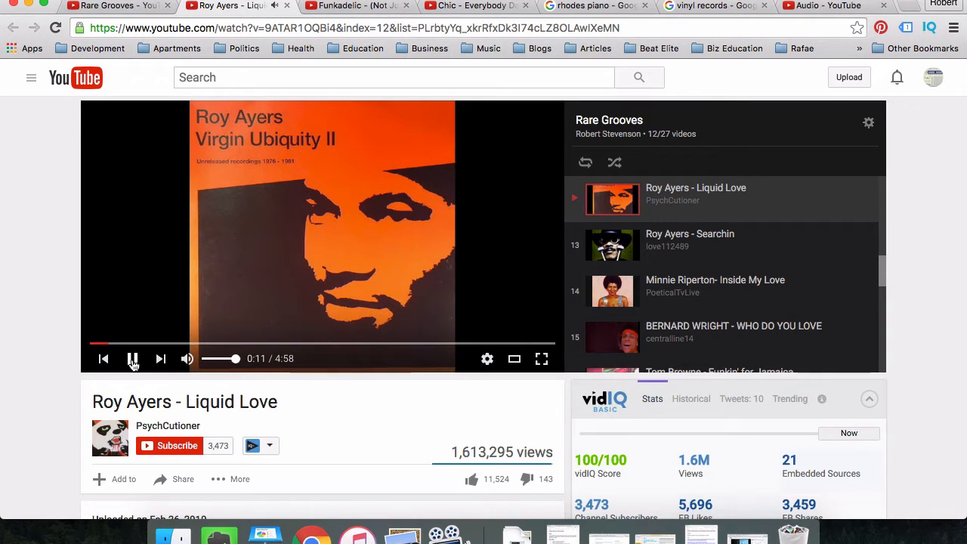
pyautogui.click(133, 360)
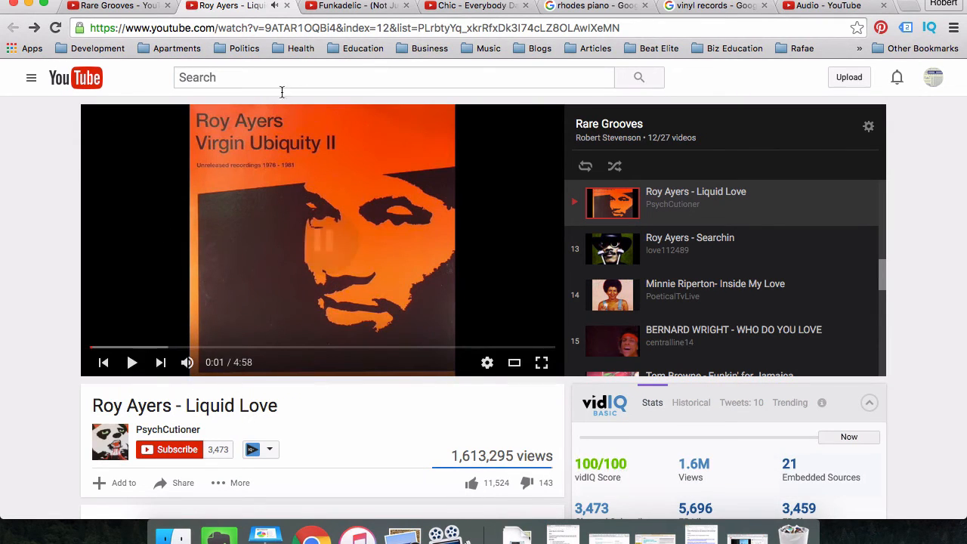
pyautogui.write('psychadelic rock')
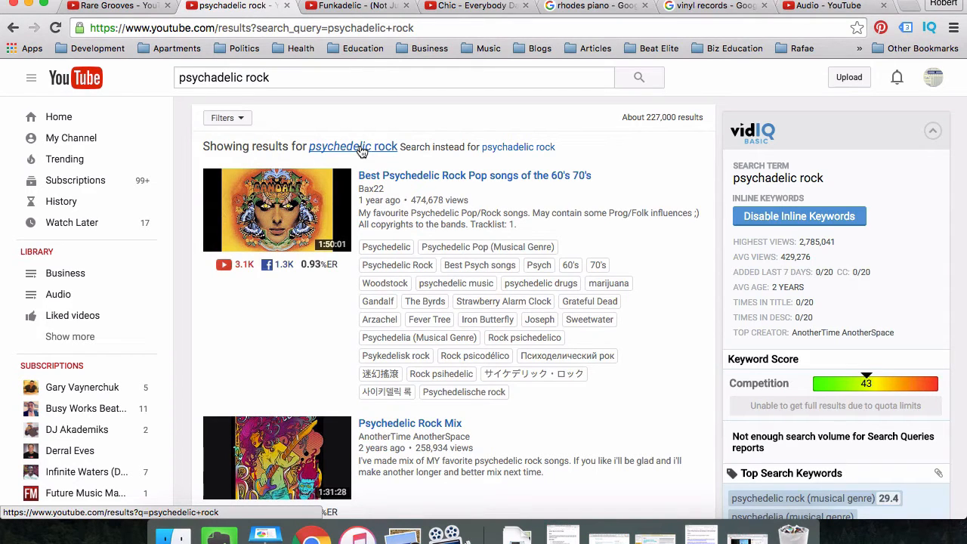
pyautogui.scroll(-3)
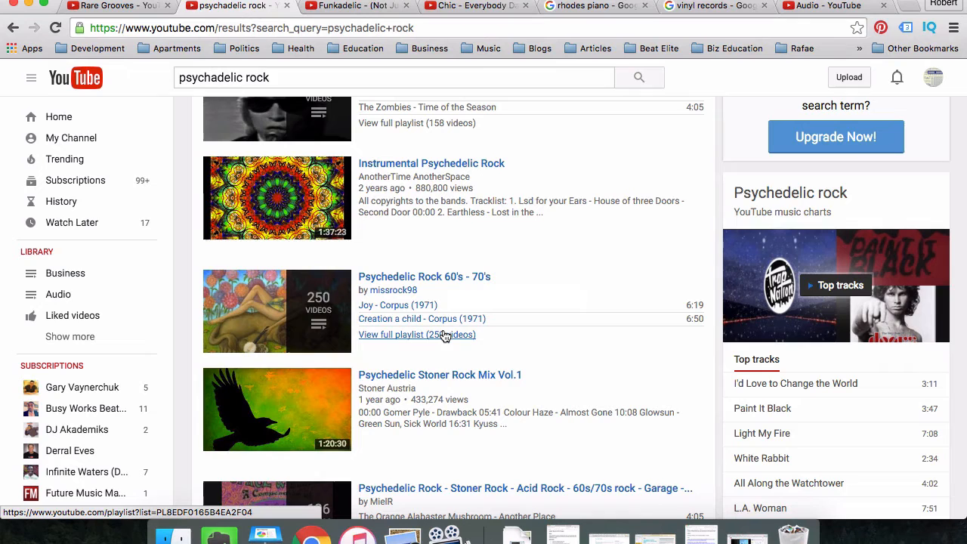
pyautogui.click(417, 336)
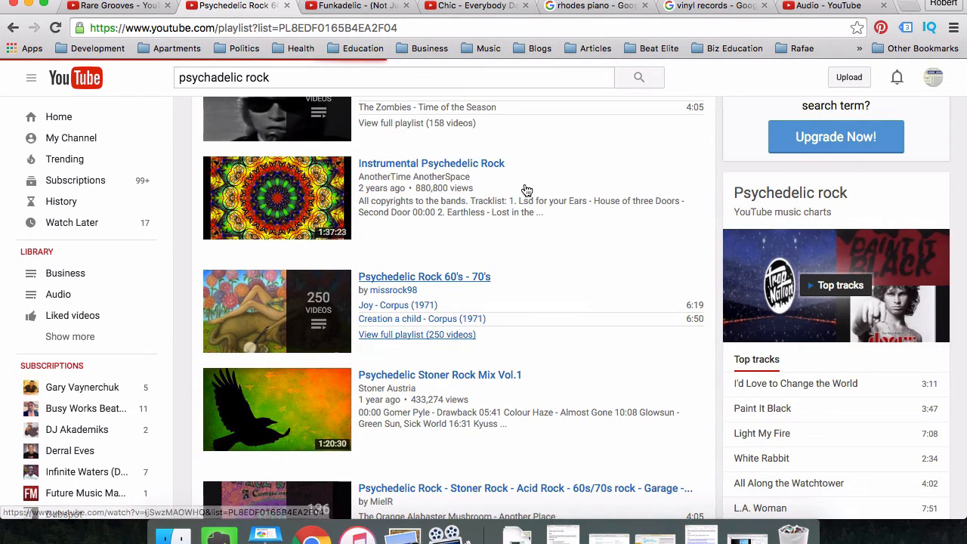
pyautogui.click(423, 276)
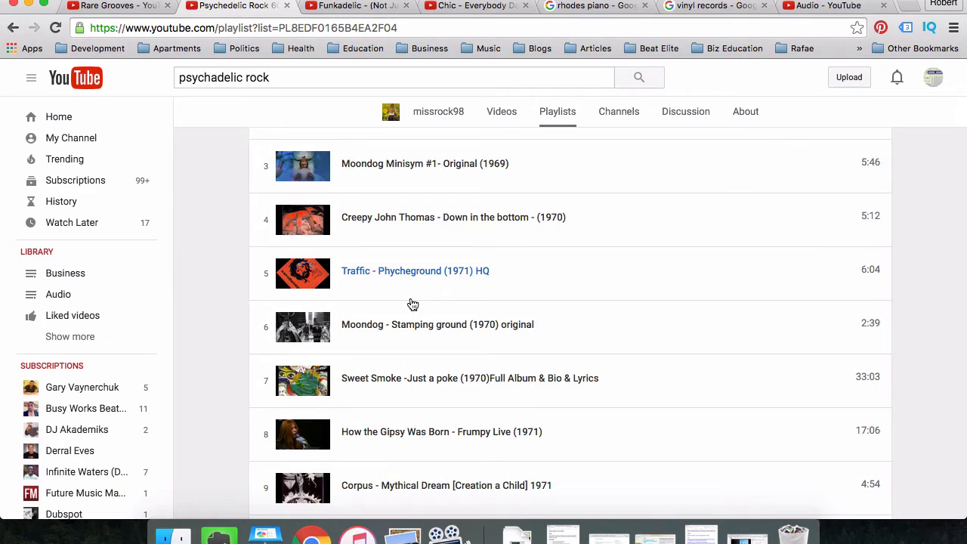
pyautogui.scroll(-3)
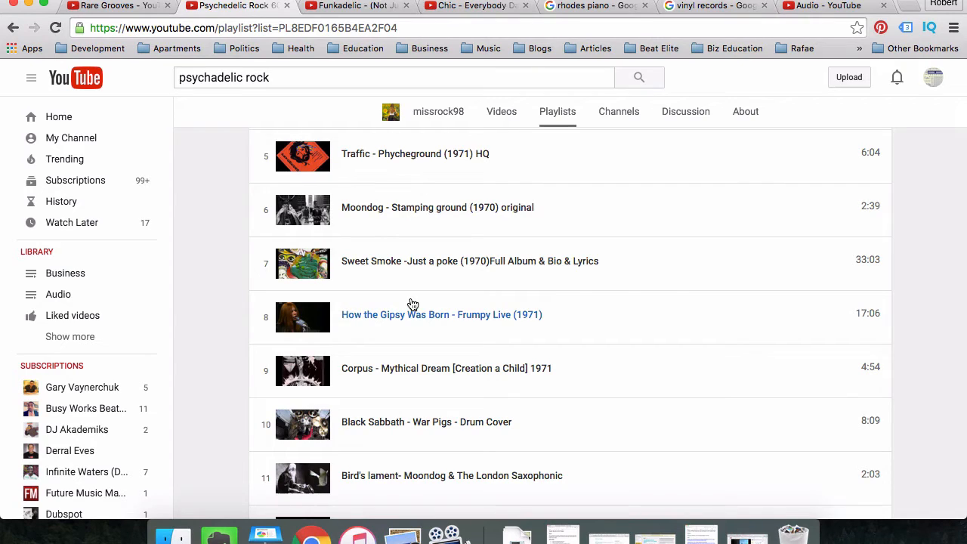
pyautogui.moveTo(279, 93)
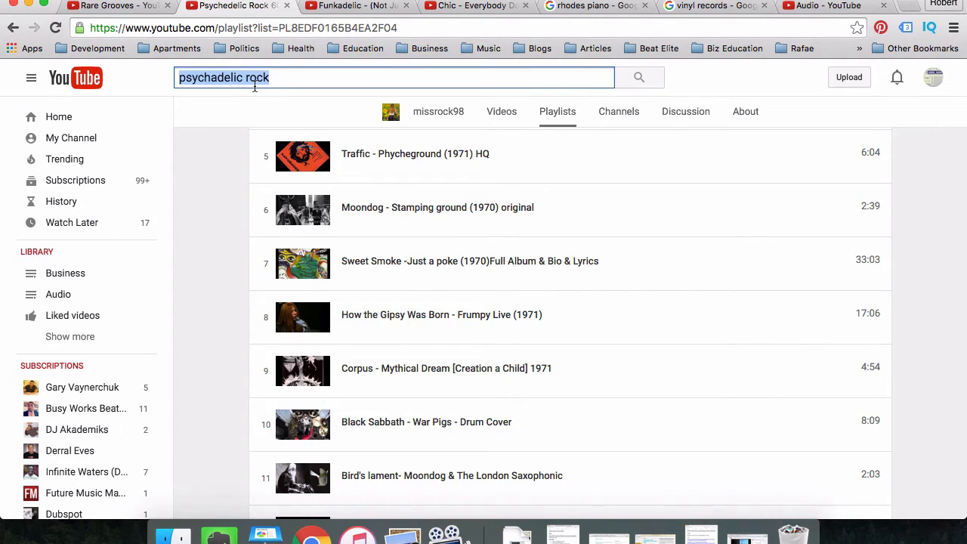
pyautogui.write('funk playlist')
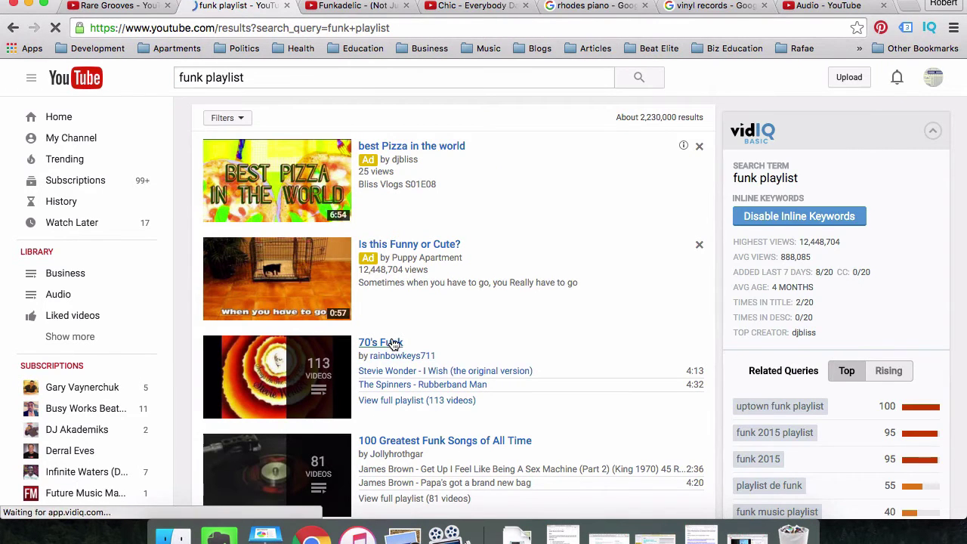
pyautogui.click(379, 341)
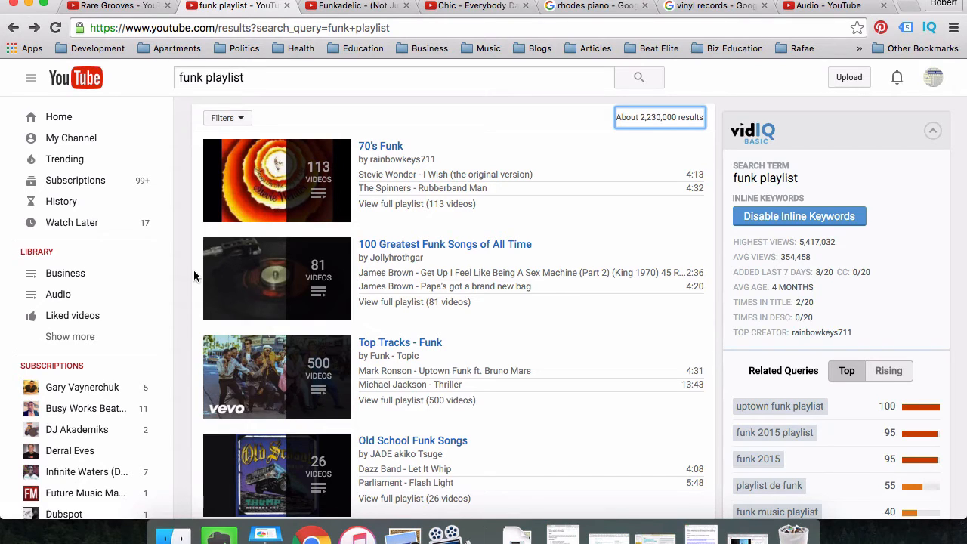
pyautogui.moveTo(454, 187)
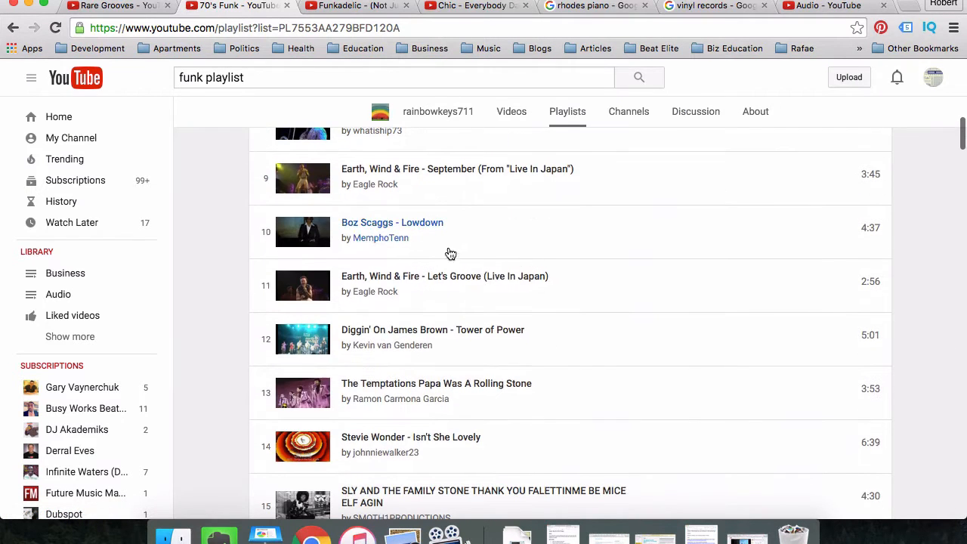
pyautogui.moveTo(518, 387)
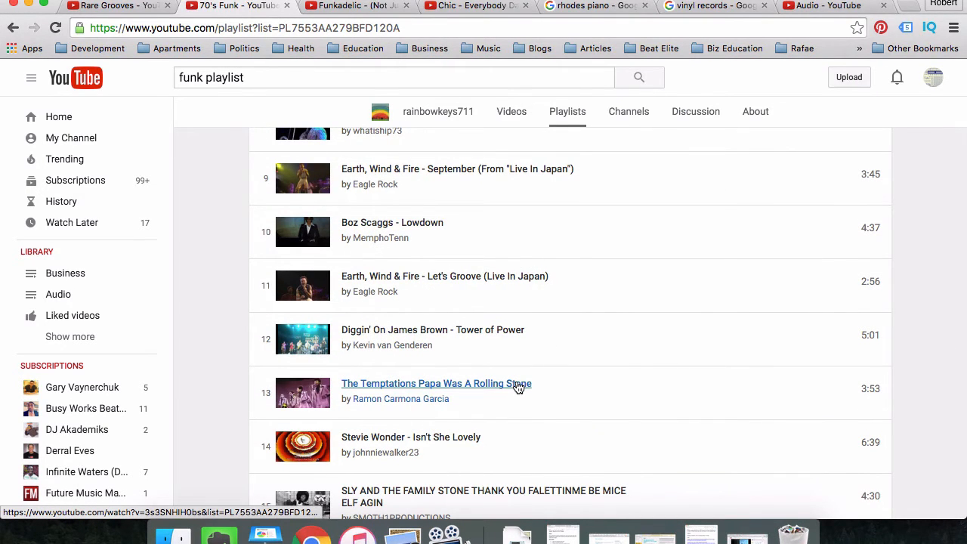
pyautogui.scroll(-3)
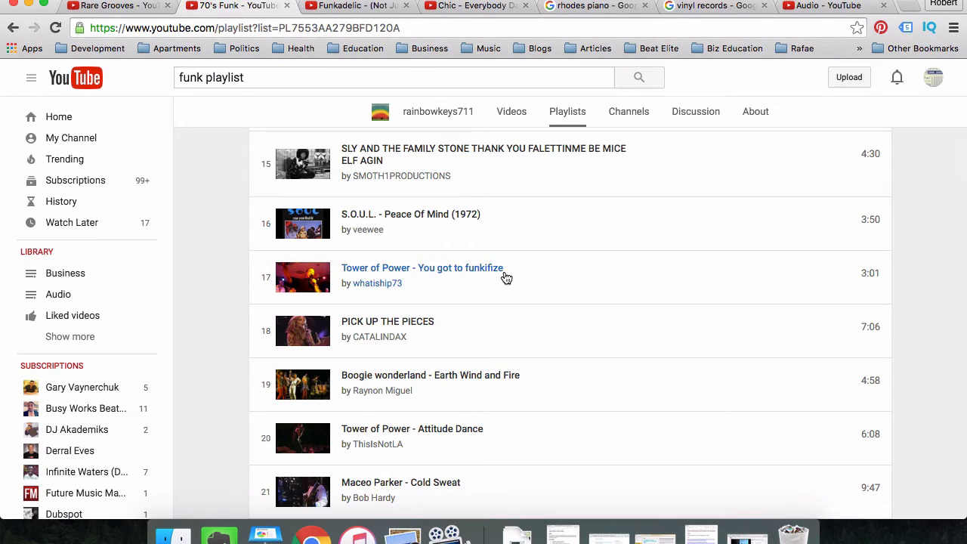
pyautogui.moveTo(556, 266)
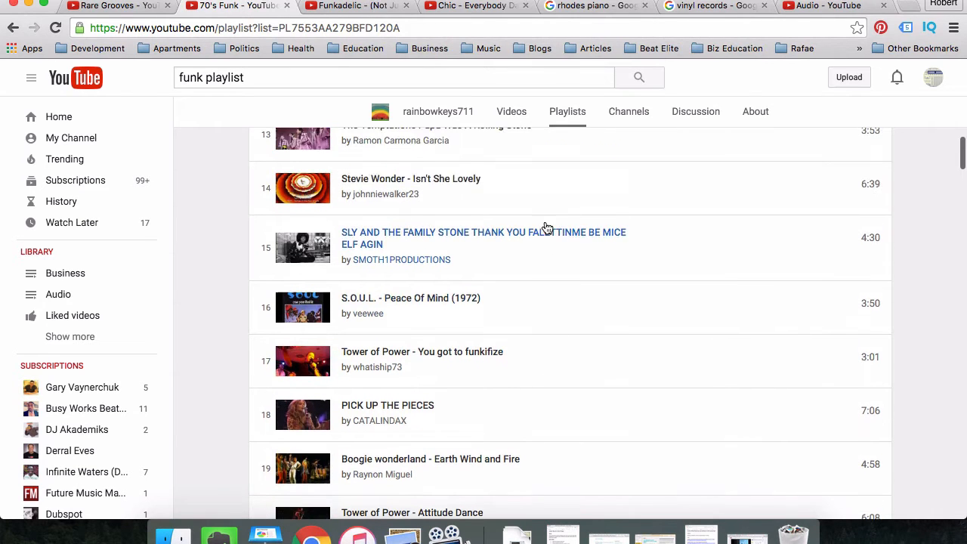
pyautogui.scroll(3)
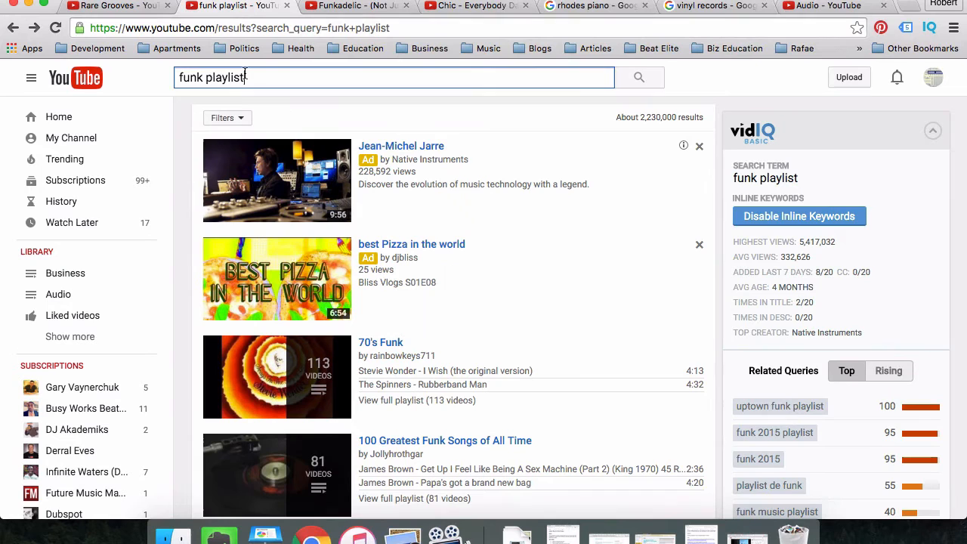
# - Search 'psychadelic rock' again and reopen the full Psychedelic Rock 60's - 70's playlist
pyautogui.write('p')
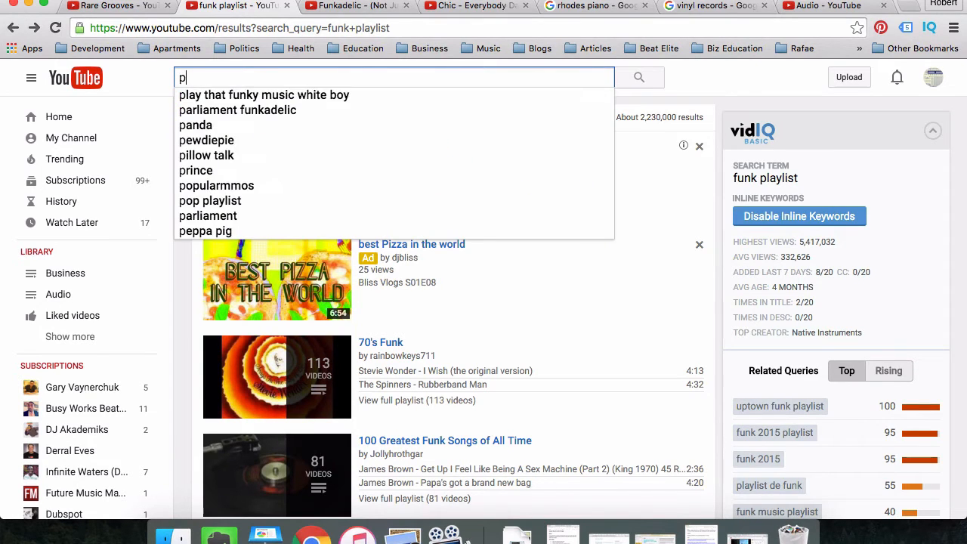
pyautogui.write('psychadelic rock')
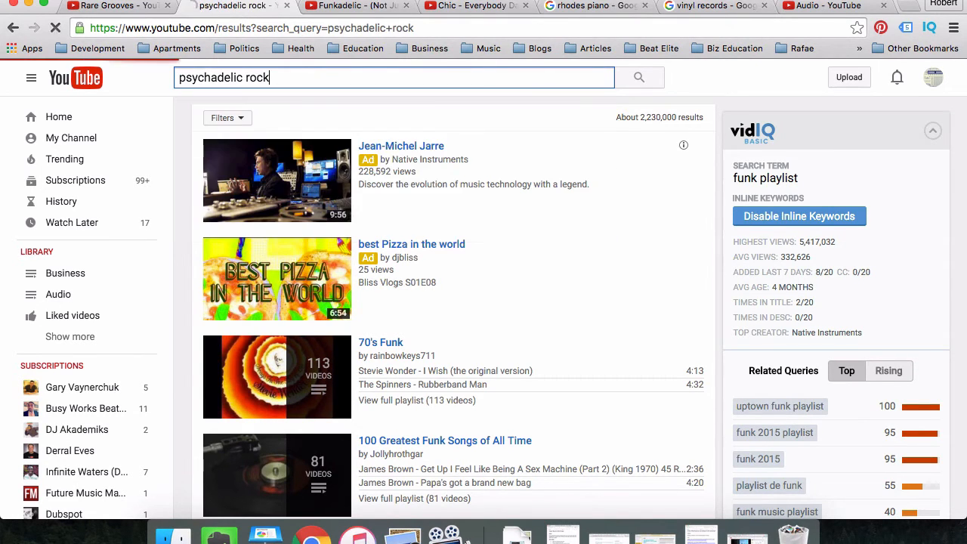
pyautogui.scroll(-3)
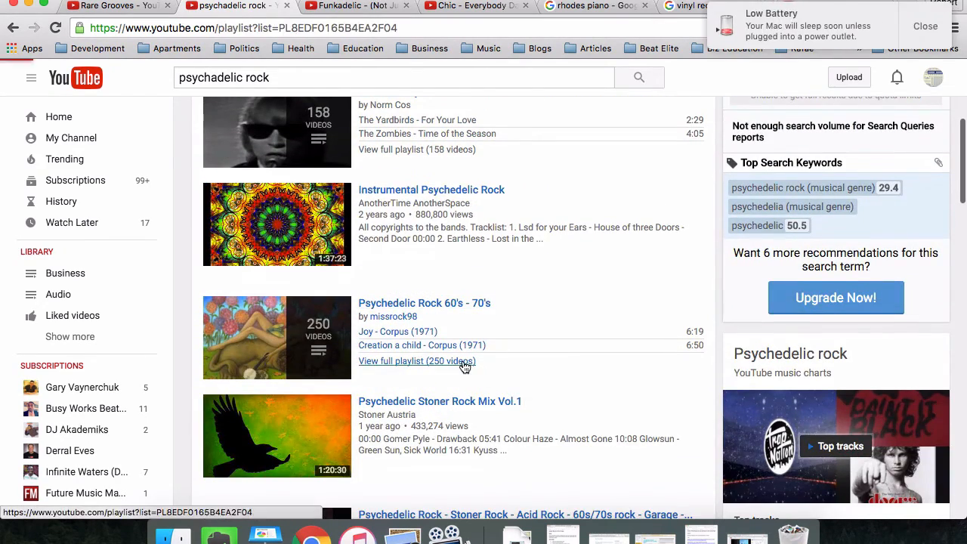
pyautogui.click(417, 361)
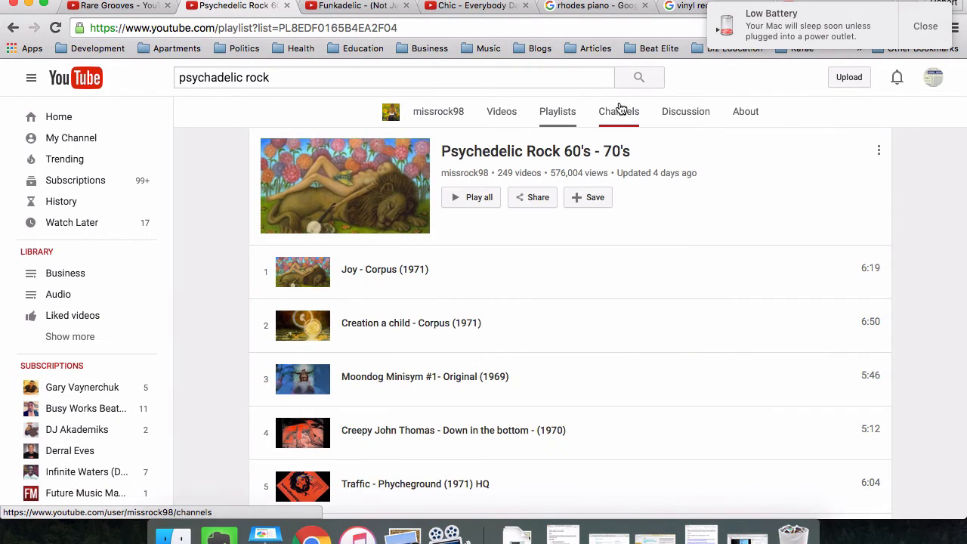
# - Scroll down the playlist past track 60, More Than Anything - Last Hope, to entries 59–65
pyautogui.scroll(-3)
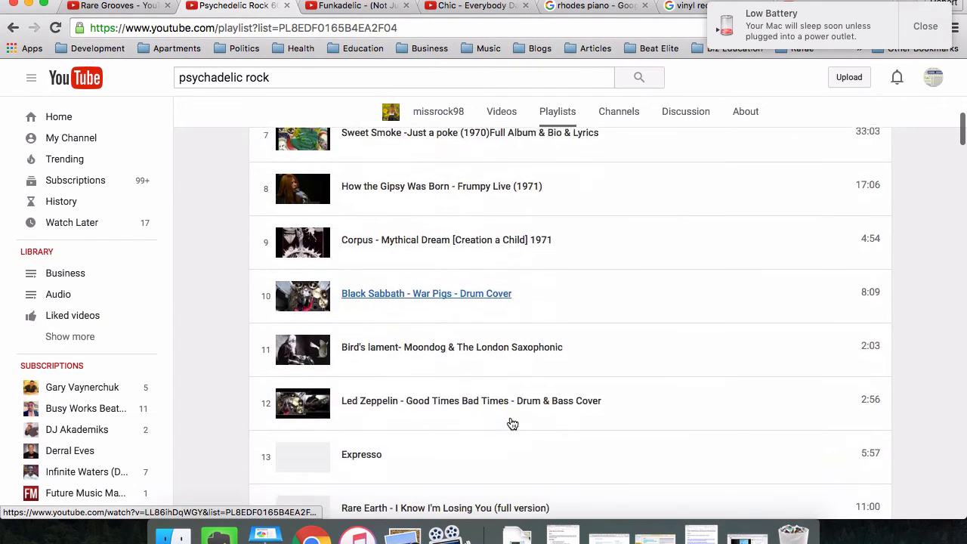
pyautogui.scroll(-3)
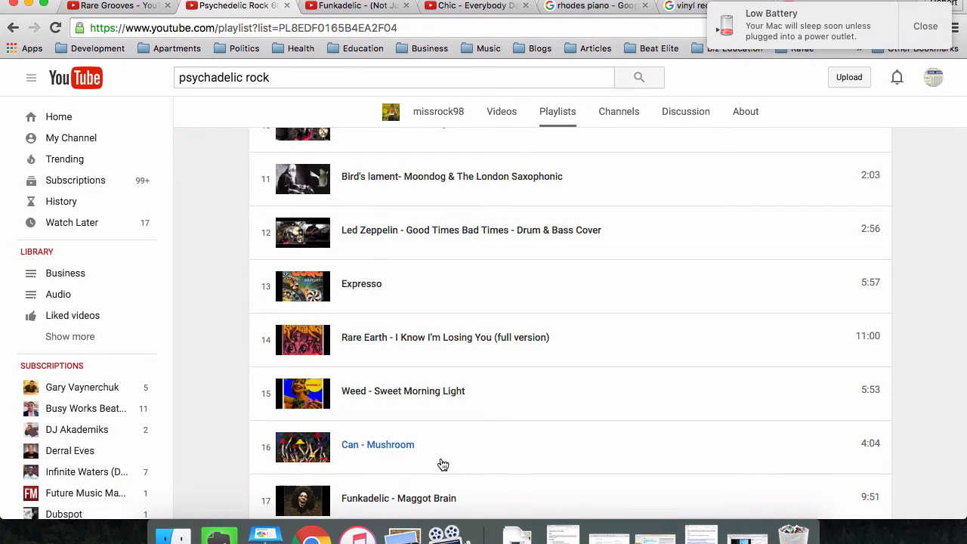
pyautogui.scroll(-3)
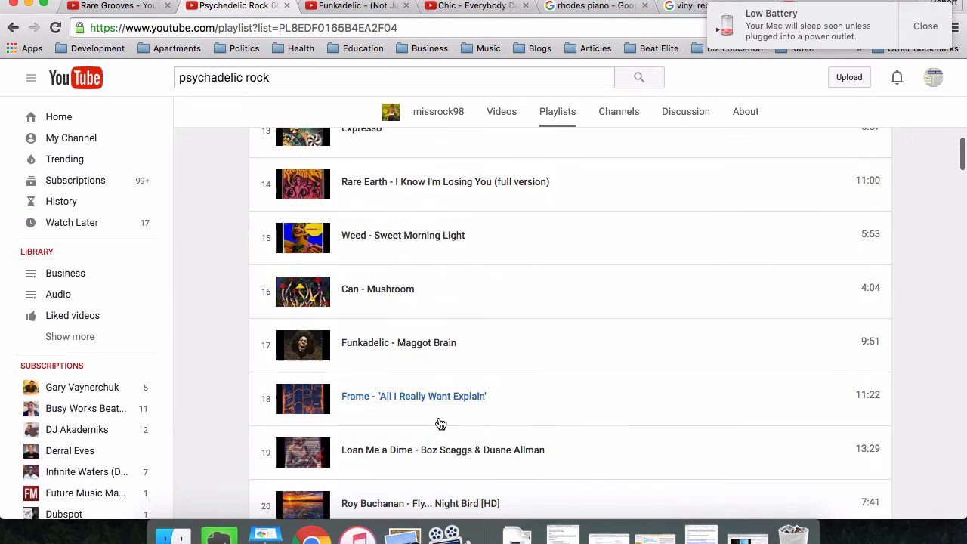
pyautogui.scroll(-3)
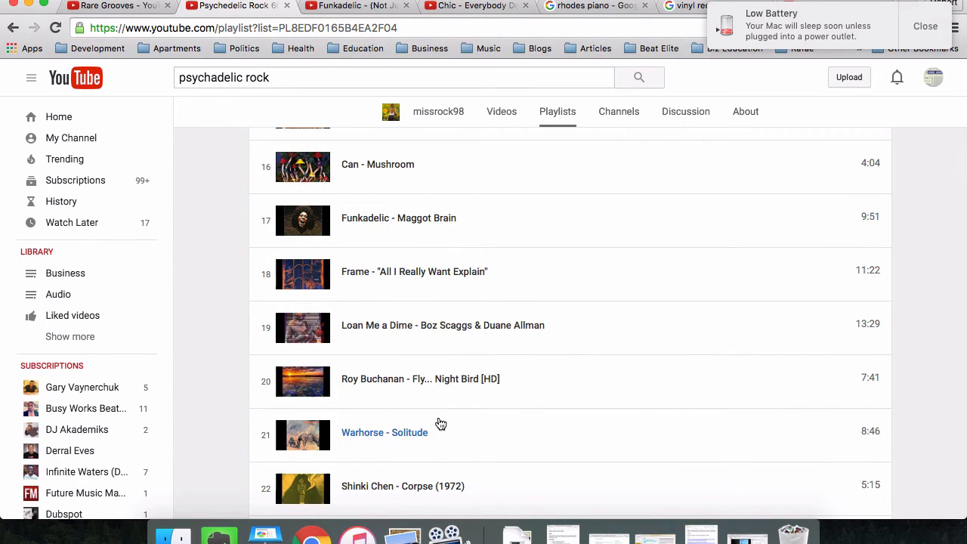
pyautogui.scroll(-3)
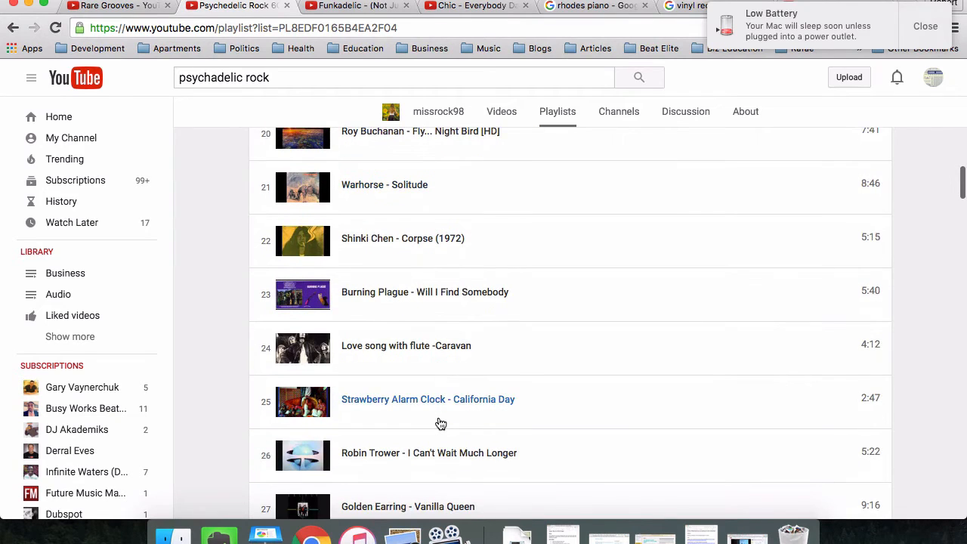
pyautogui.scroll(-3)
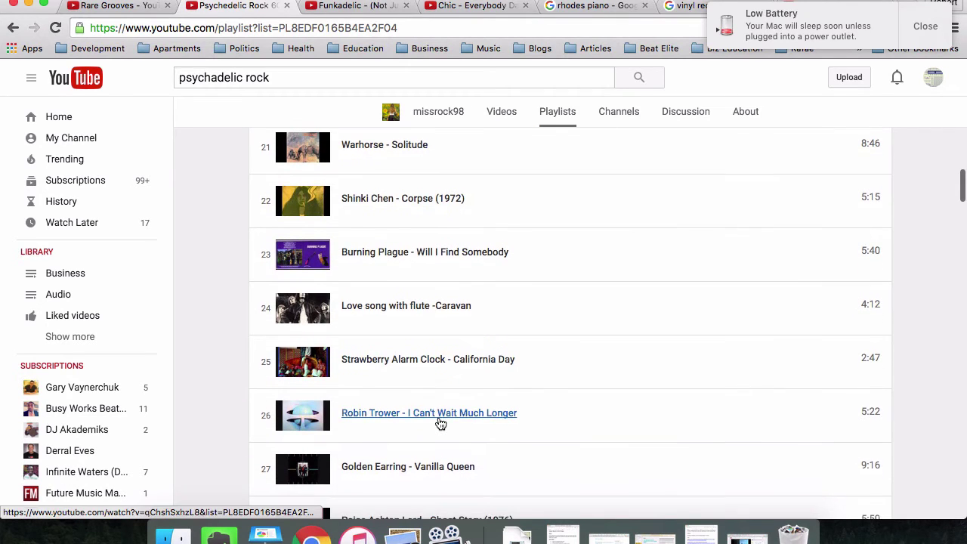
pyautogui.scroll(-3)
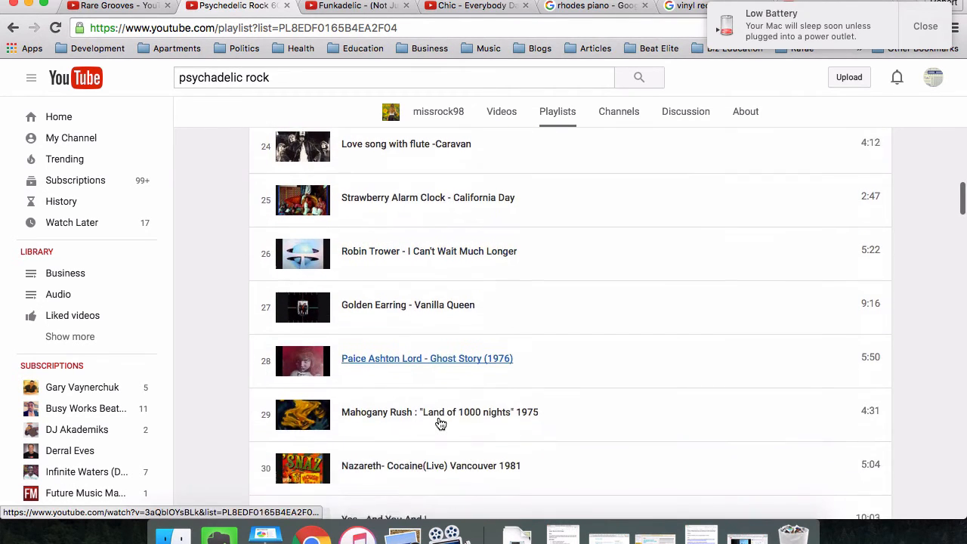
pyautogui.scroll(-3)
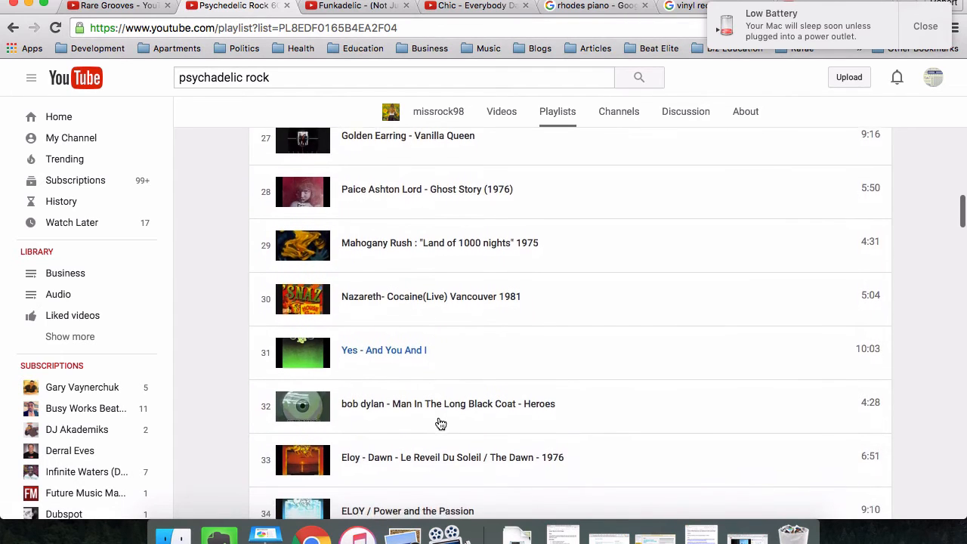
pyautogui.scroll(-3)
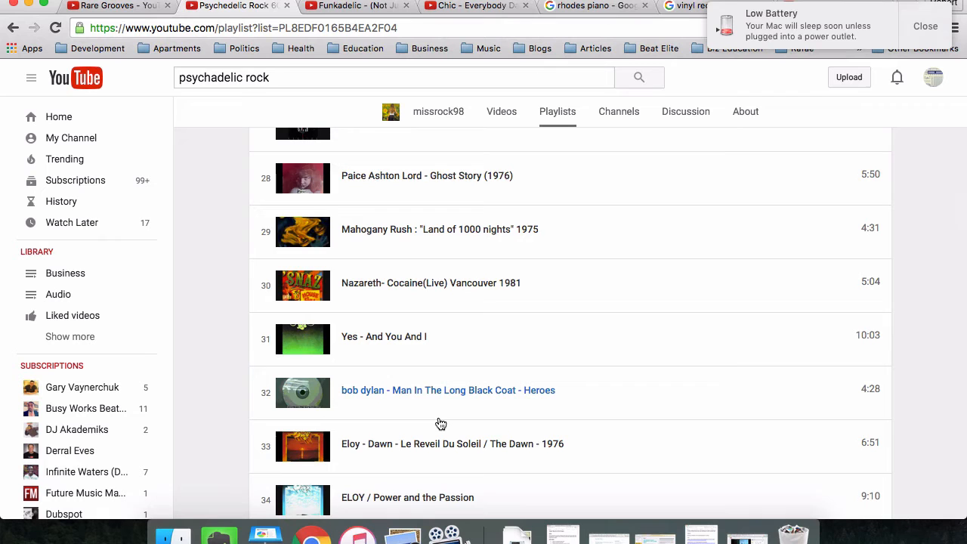
pyautogui.scroll(-3)
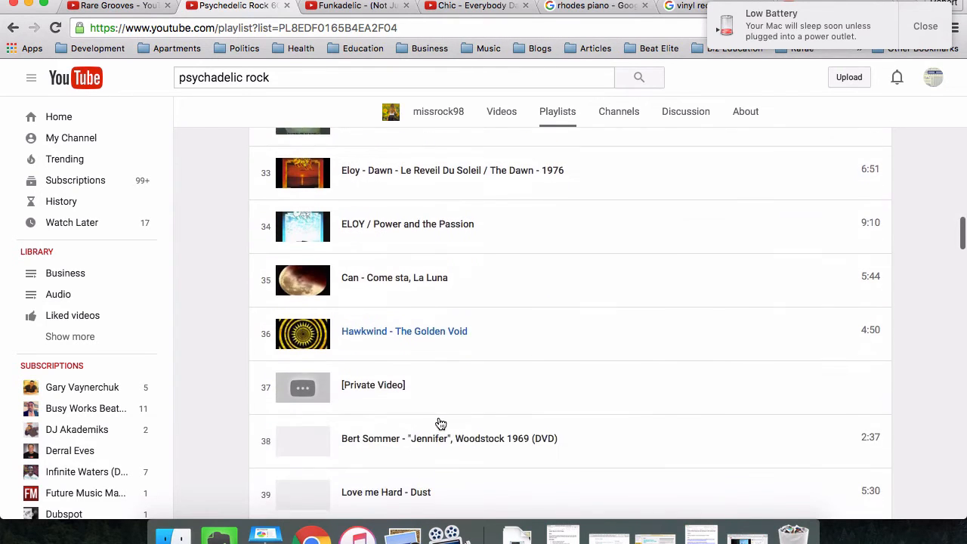
pyautogui.scroll(-3)
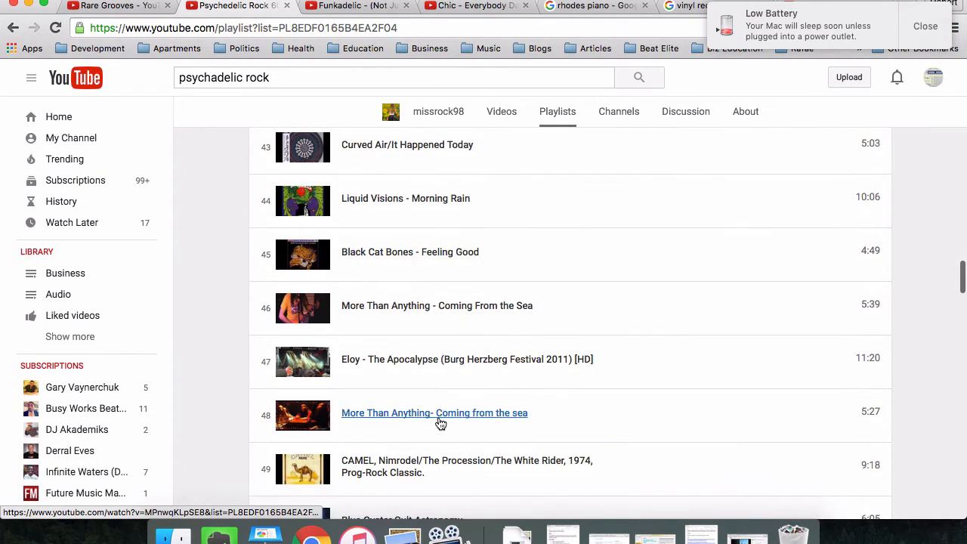
pyautogui.scroll(-3)
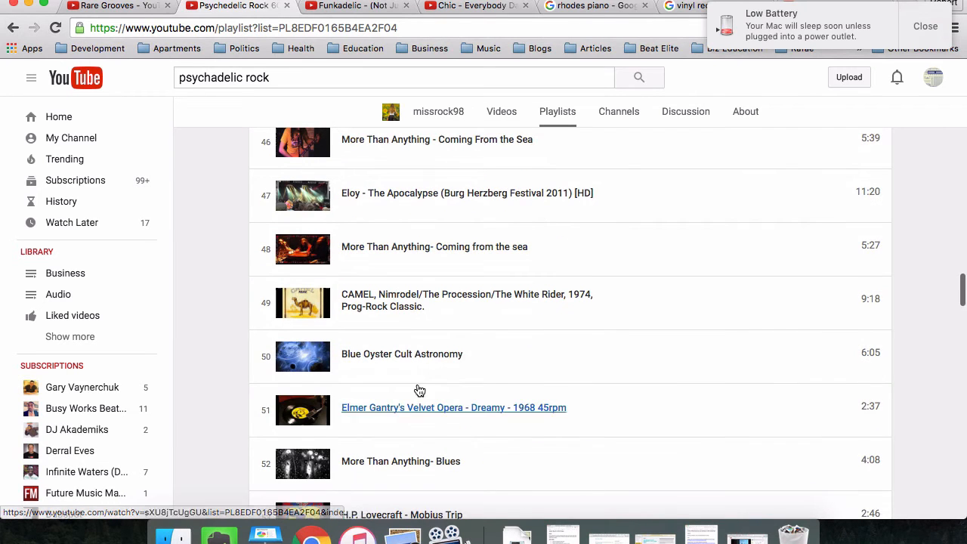
pyautogui.scroll(-3)
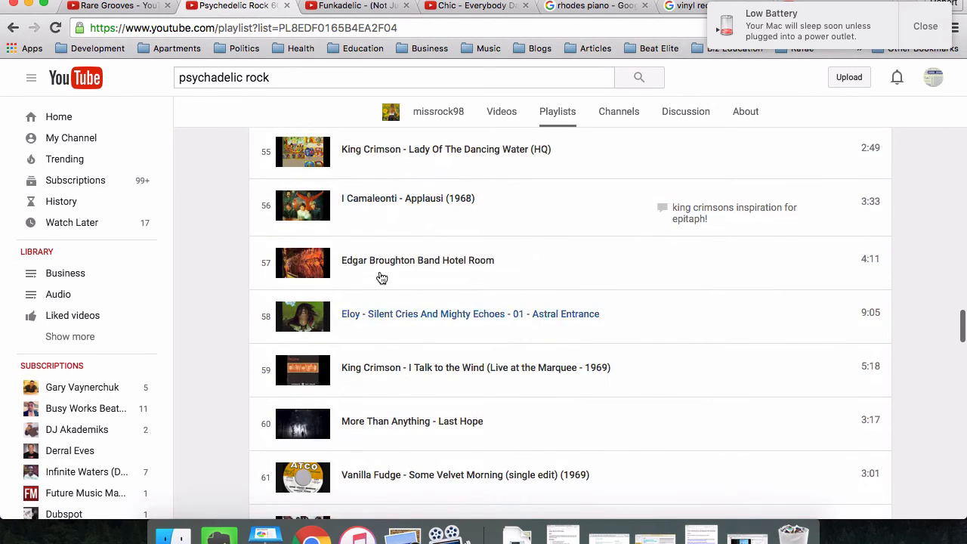
pyautogui.scroll(-3)
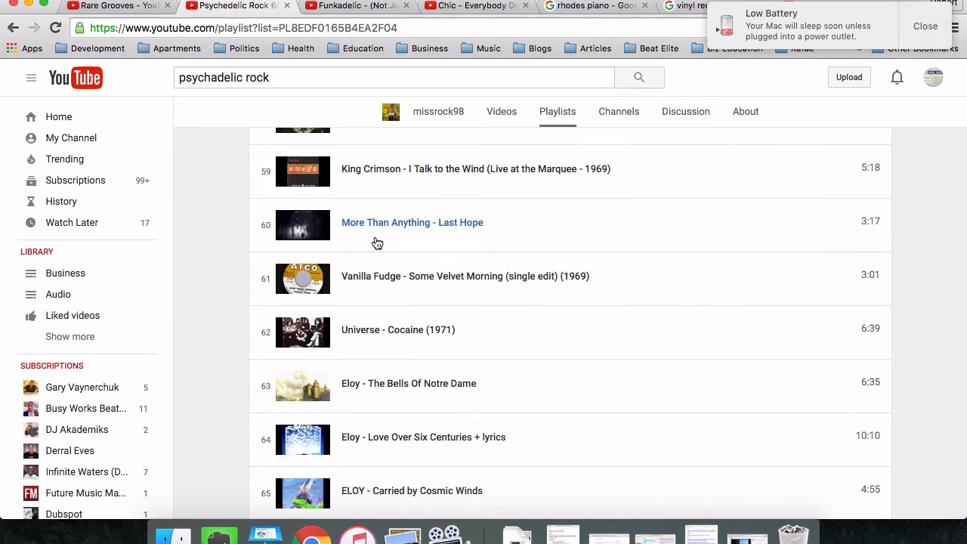
# - Scroll slightly further to tracks 62–68, Universe - Cocaine to The Velvet Underground - Heroin
pyautogui.scroll(-3)
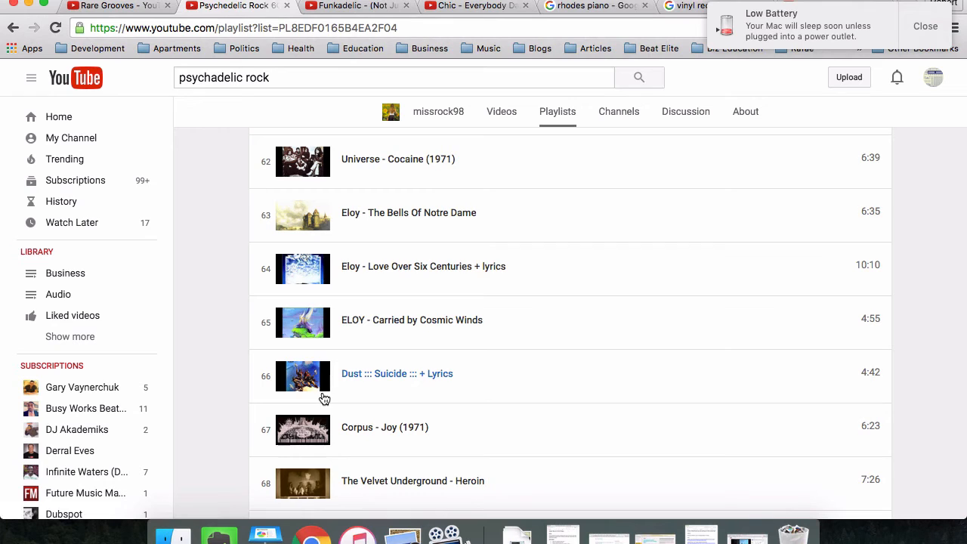
pyautogui.moveTo(425, 263)
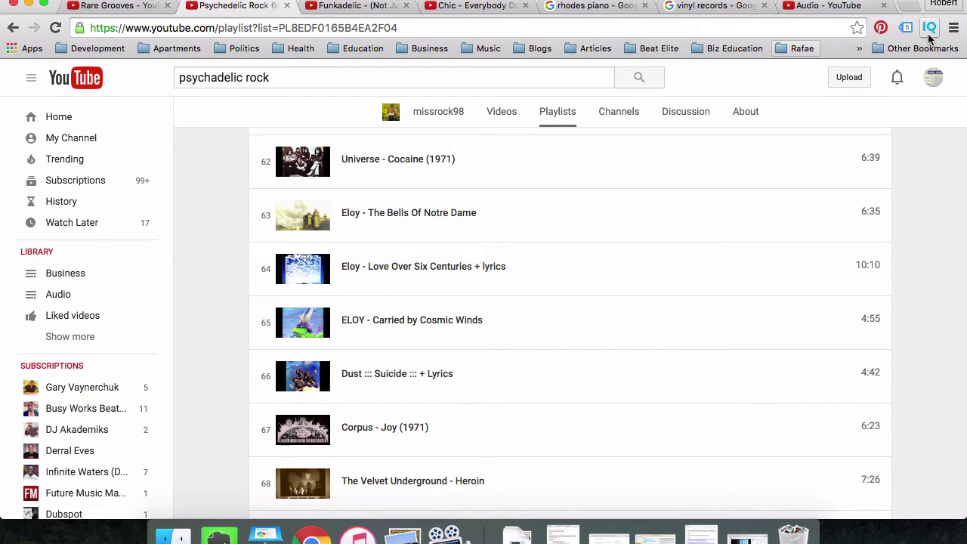
pyautogui.moveTo(927, 27)
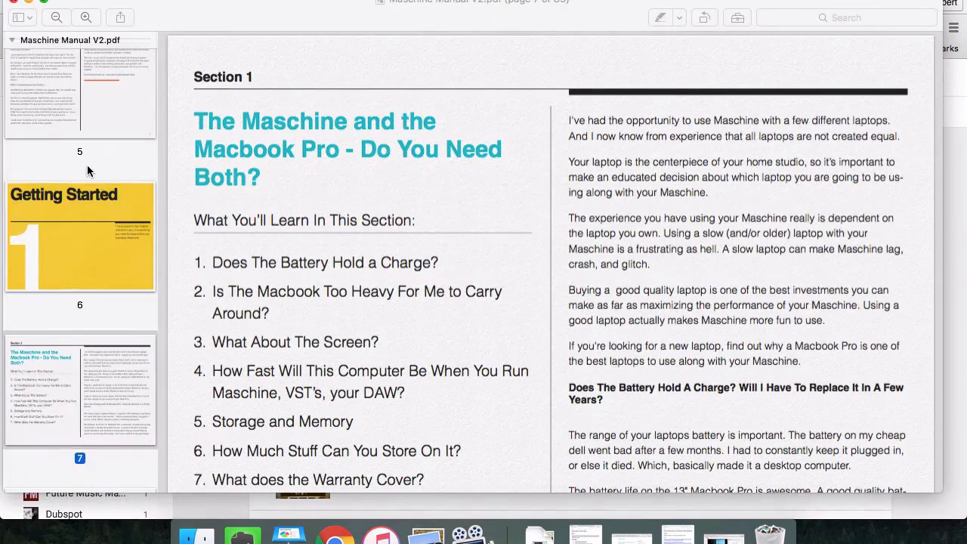
# - Scroll the Maschine Manual V2 page thumbnails past Beat School to around page 73
pyautogui.scroll(-3)
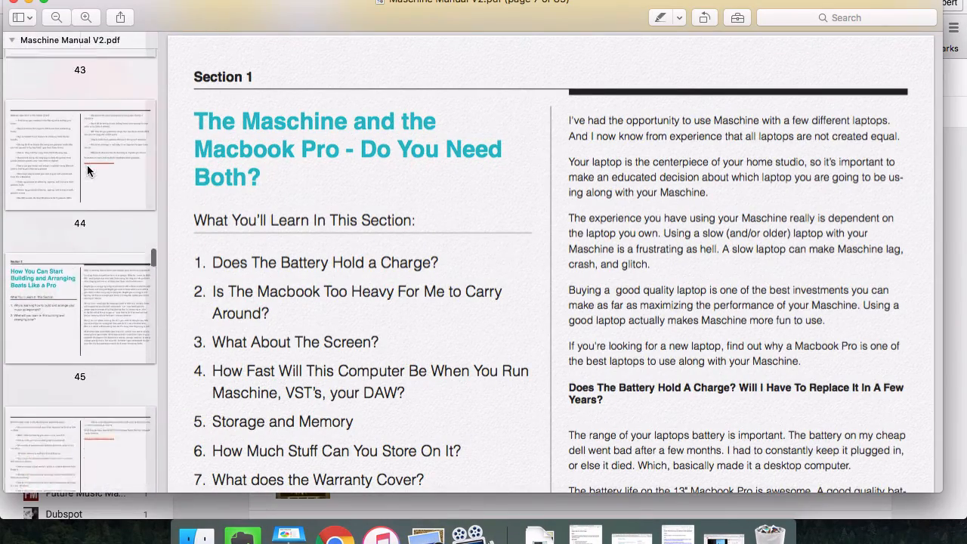
pyautogui.scroll(-3)
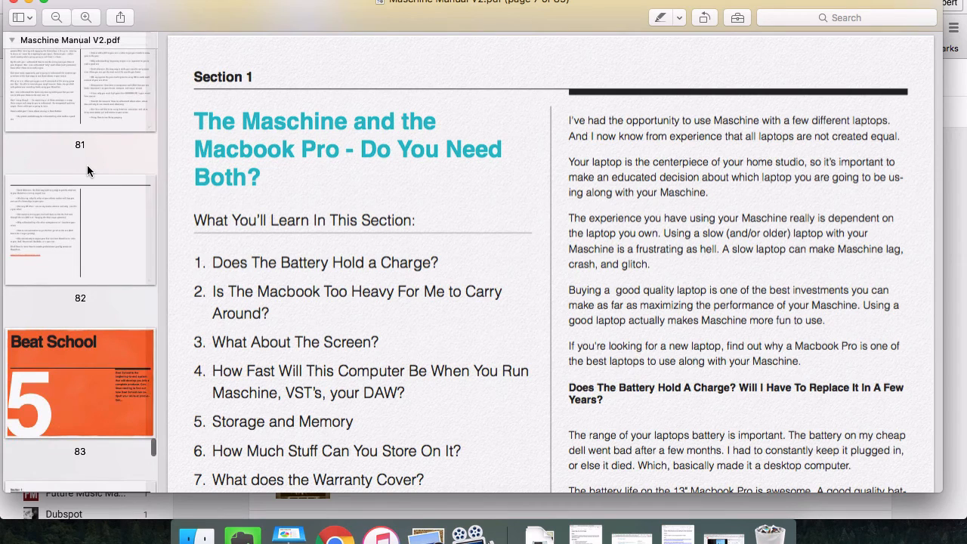
pyautogui.scroll(-3)
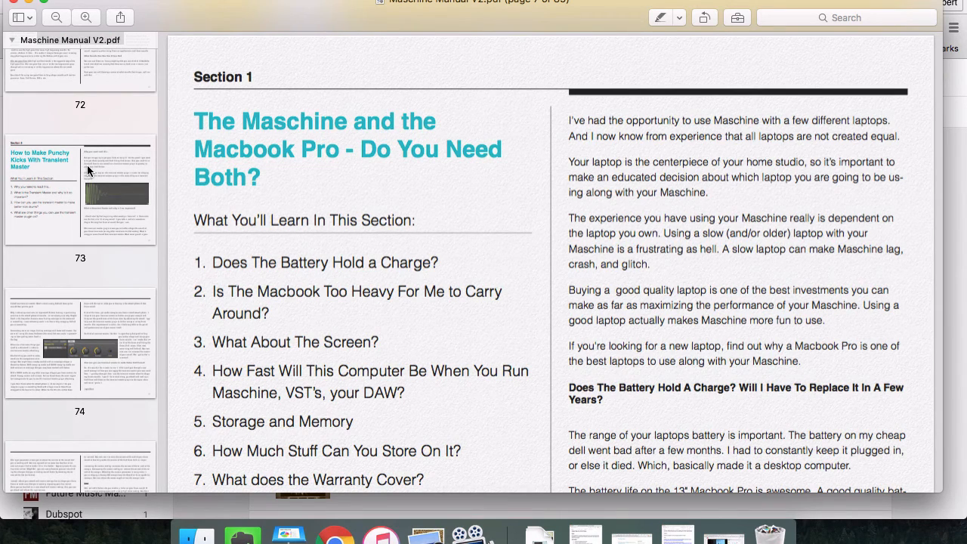
pyautogui.moveTo(92, 190)
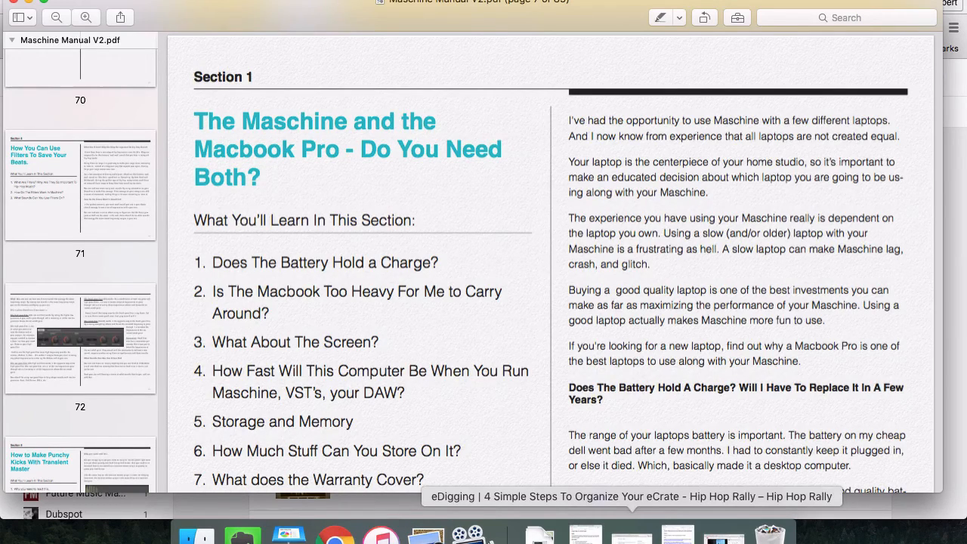
pyautogui.moveTo(625, 542)
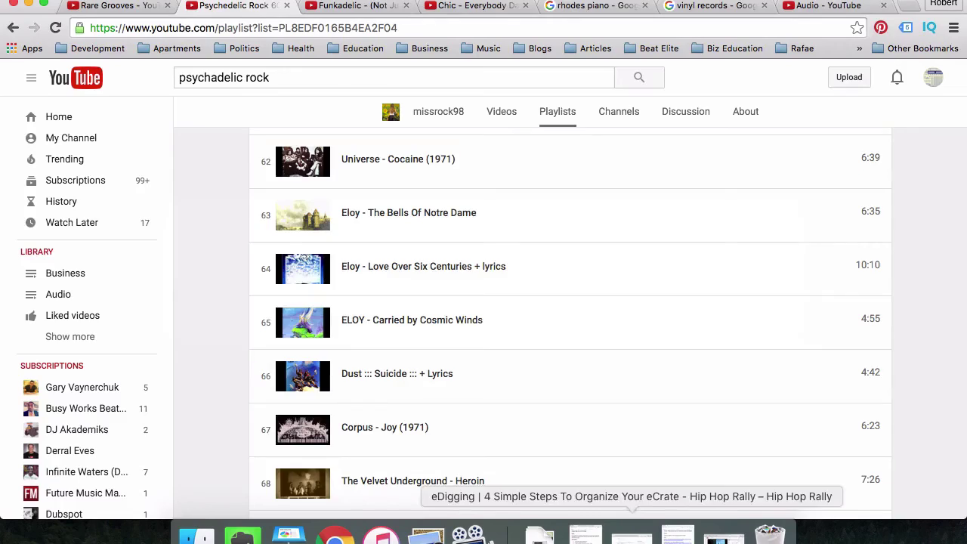
# - Switch to the Beat School $1 Maschine book sales page and scroll through it toward the order form
pyautogui.click(632, 496)
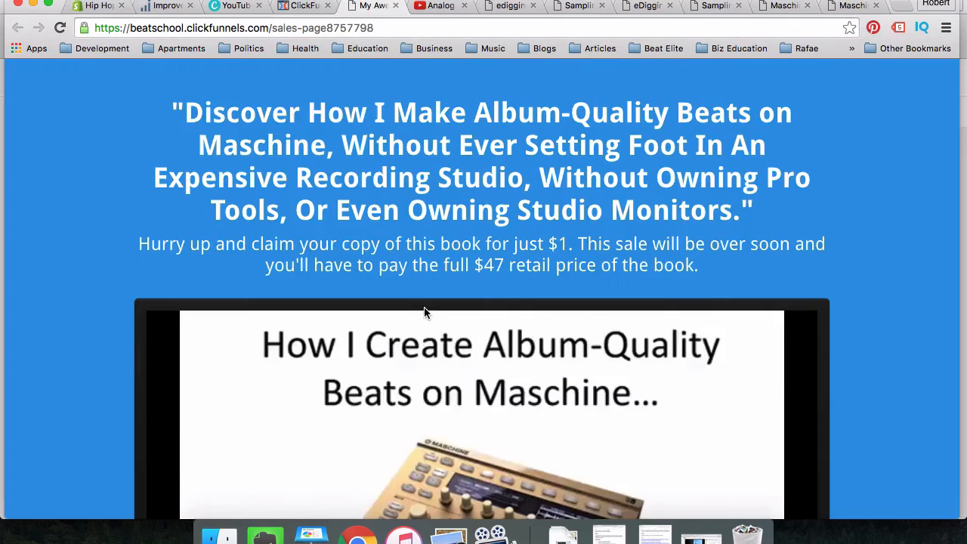
pyautogui.scroll(-3)
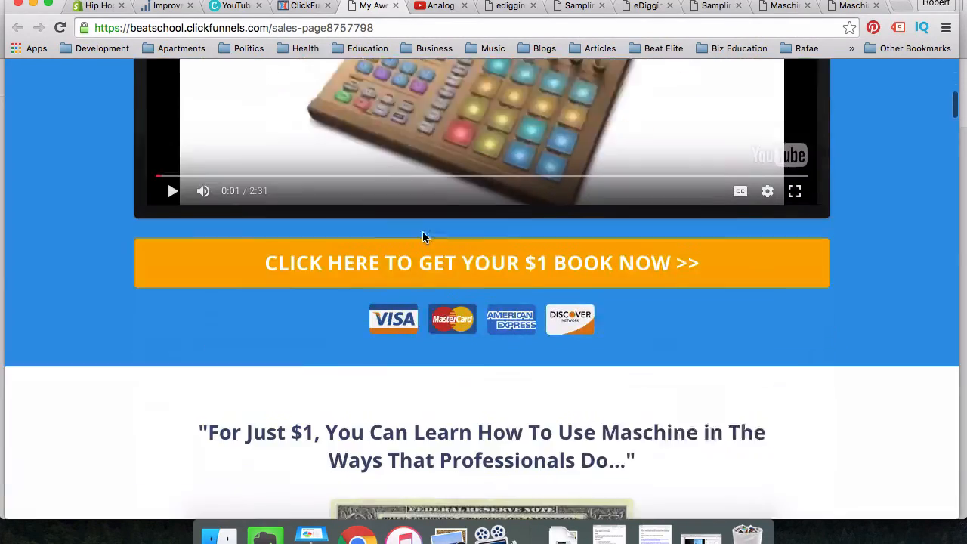
pyautogui.scroll(-3)
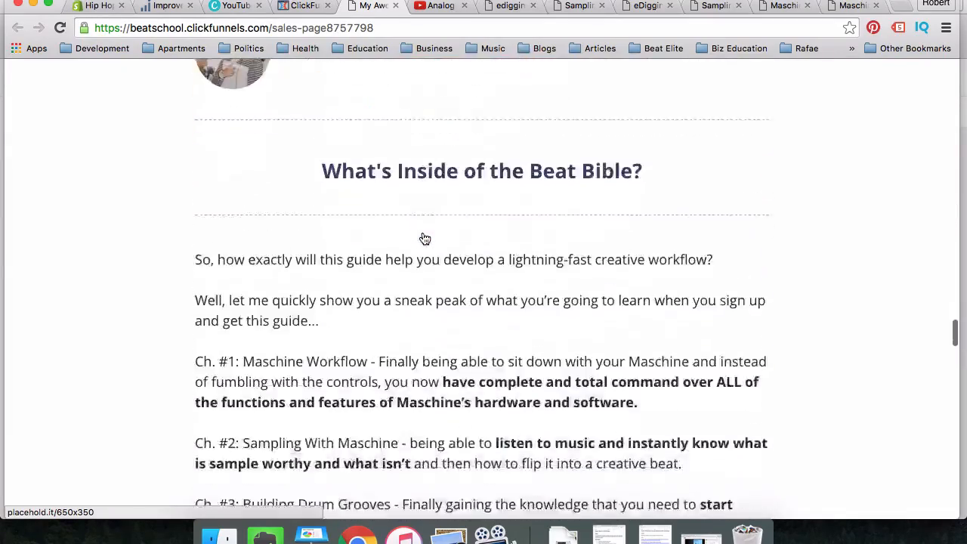
pyautogui.scroll(-3)
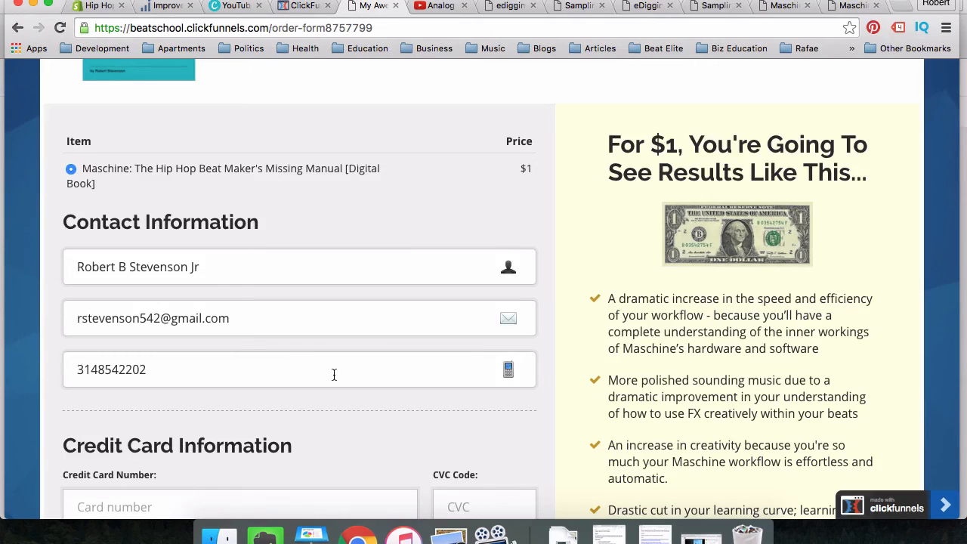
pyautogui.scroll(-3)
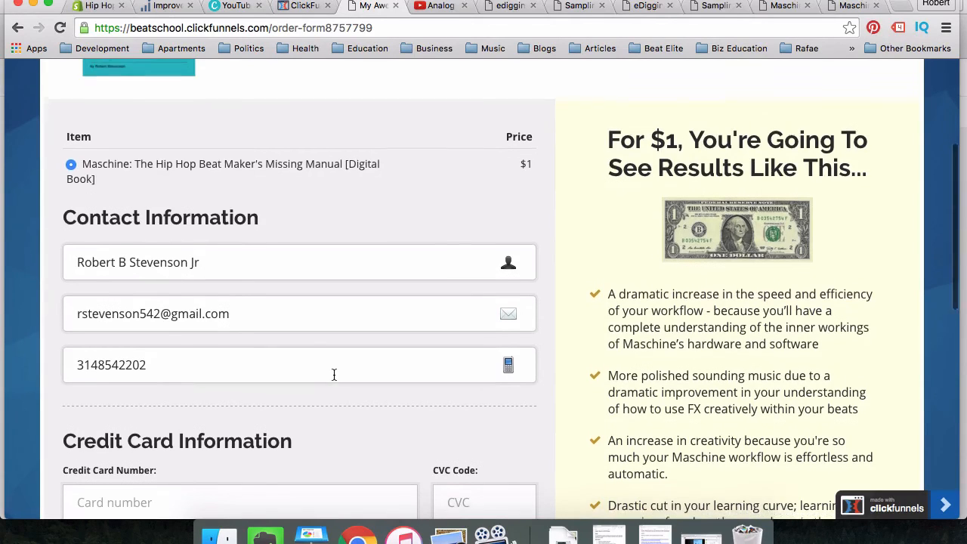
pyautogui.scroll(-3)
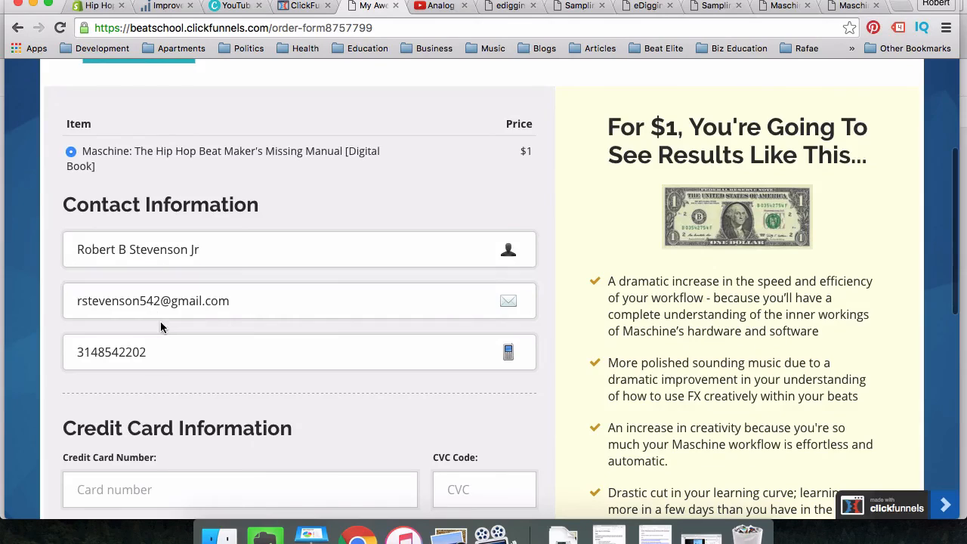
pyautogui.scroll(-3)
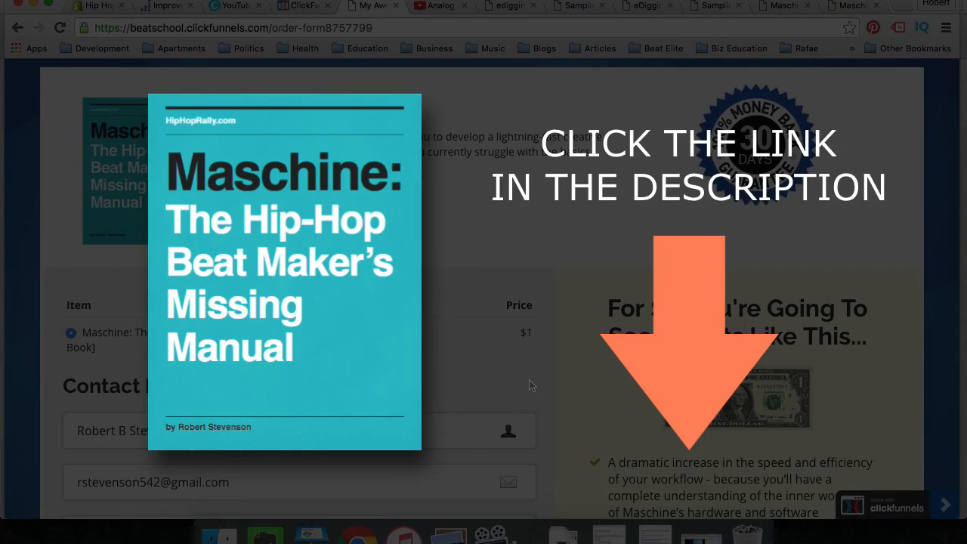
pyautogui.moveTo(506, 21)
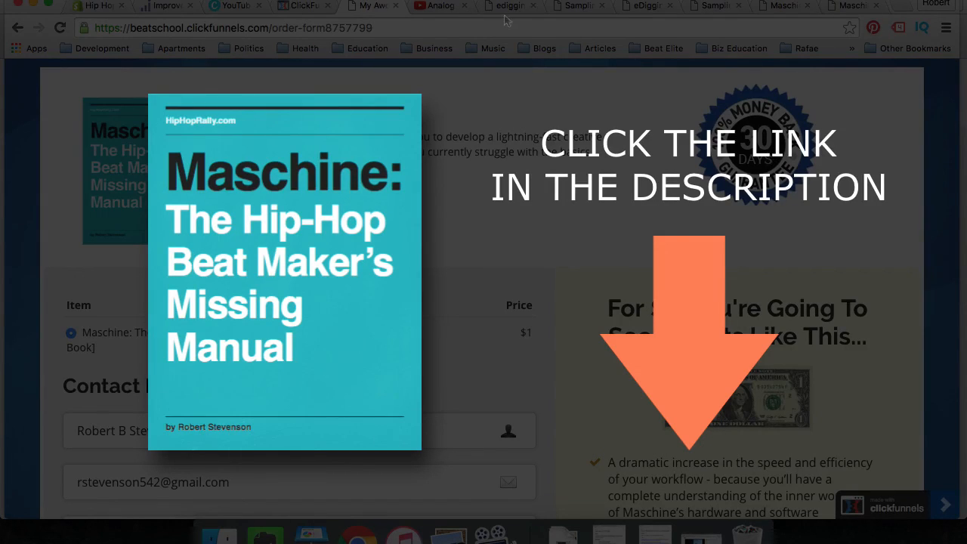
pyautogui.moveTo(506, 18)
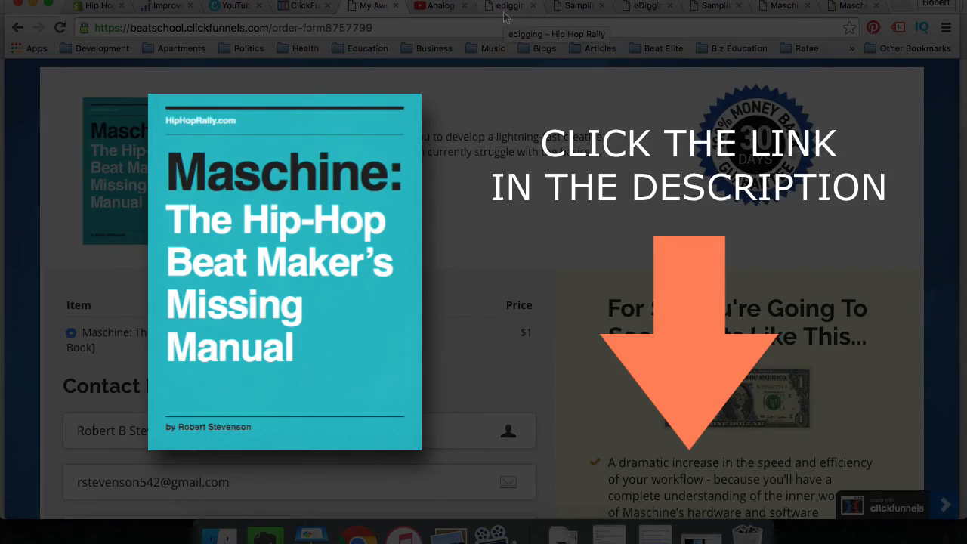